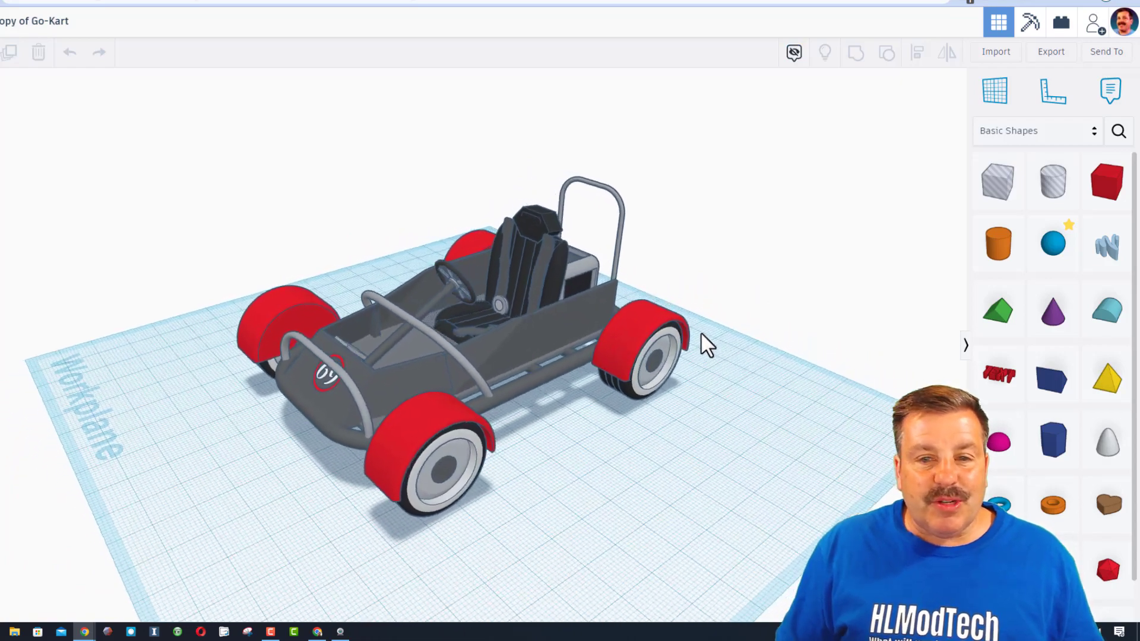
- Orbit the go-kart to view its front and far side, revealing the note markers
drag(705, 346, 596, 280)
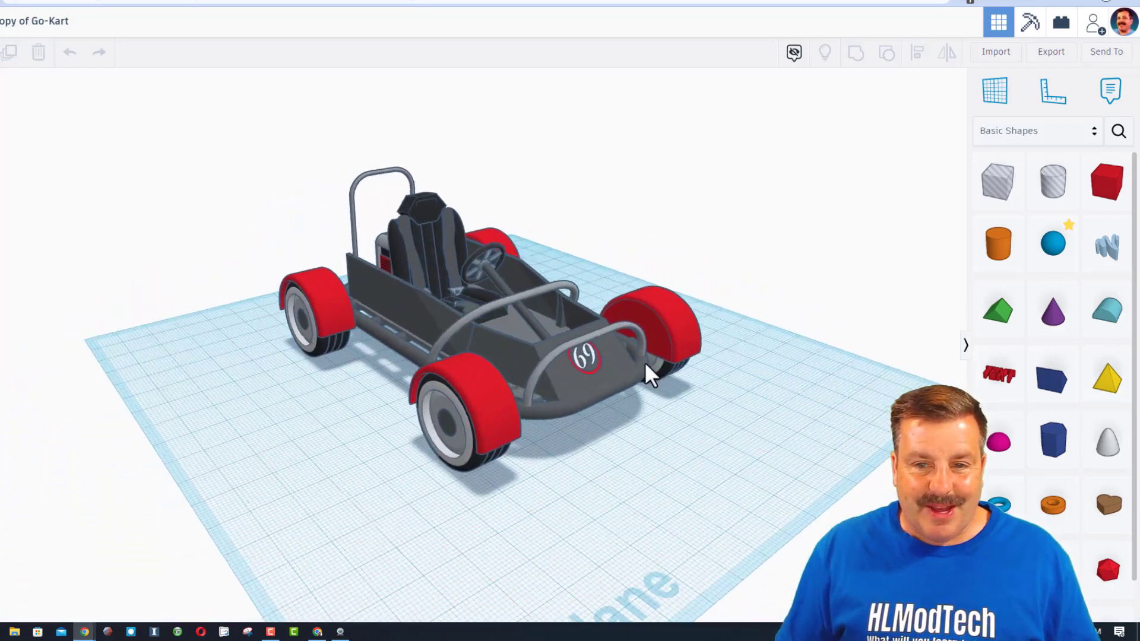
drag(647, 374, 455, 397)
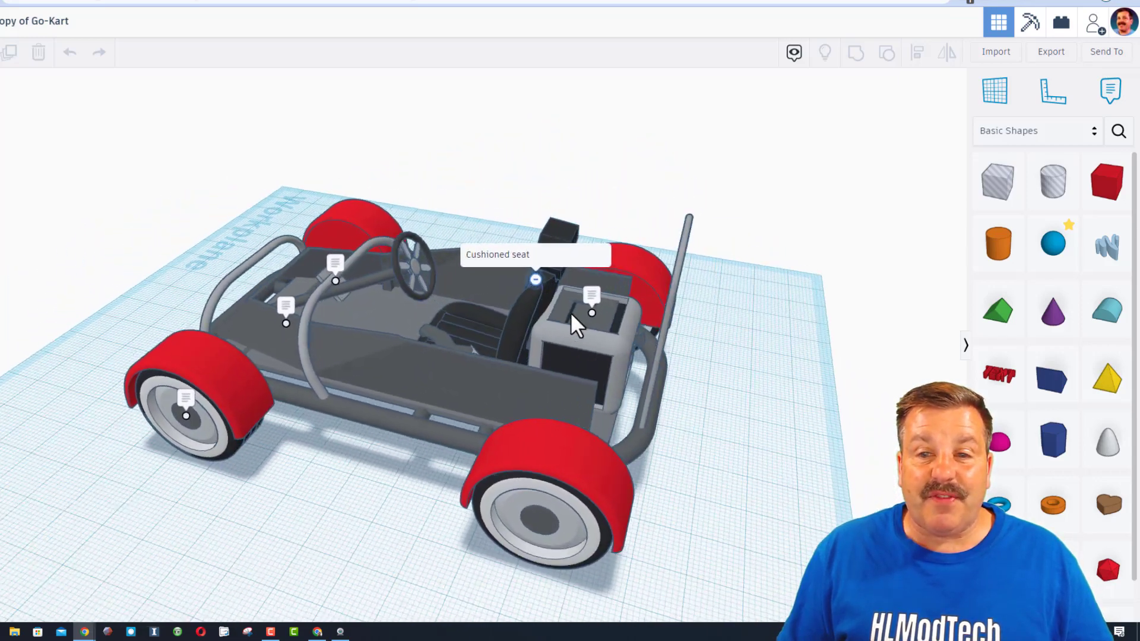
- Zoom in on the self-made engine and seat, then pull back to the kart's front corner
drag(574, 323, 629, 352)
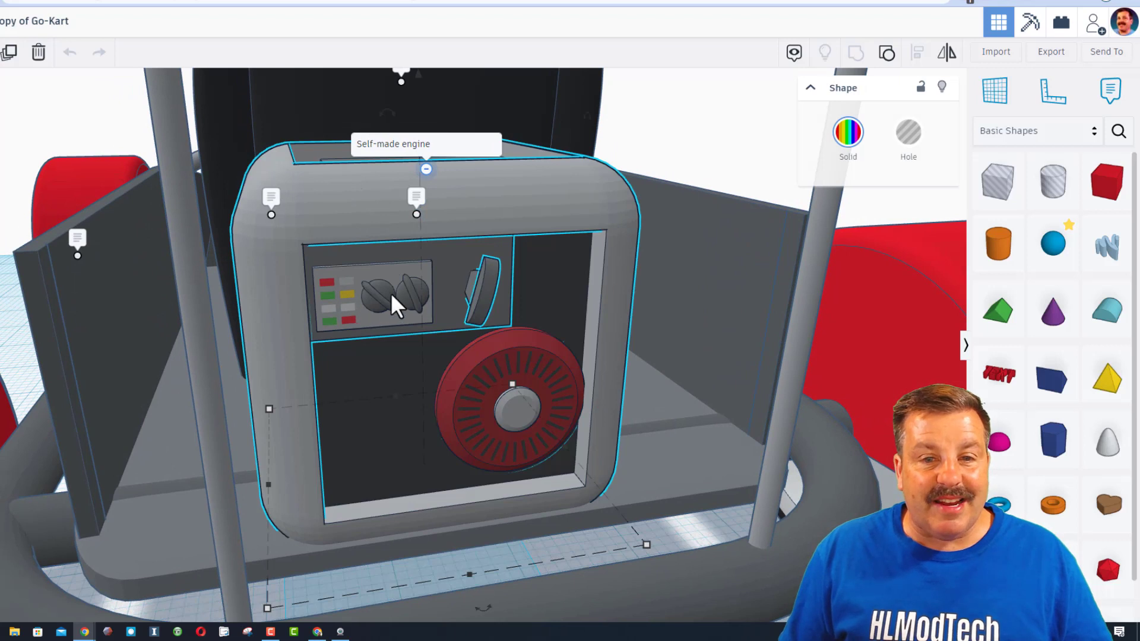
mouse_move(408, 310)
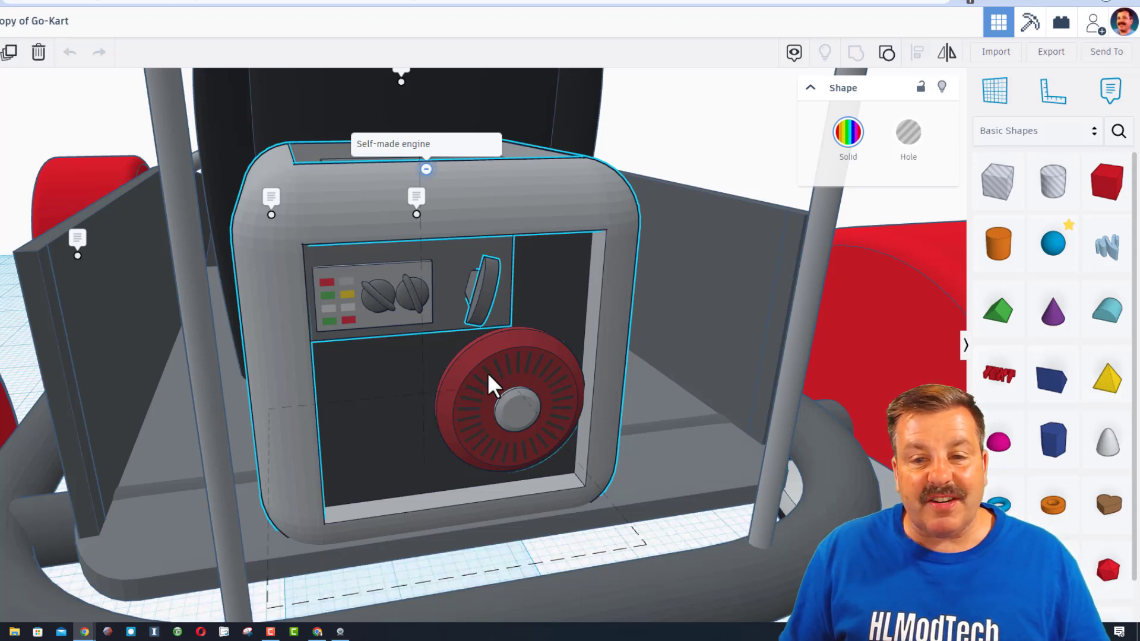
drag(494, 377, 509, 393)
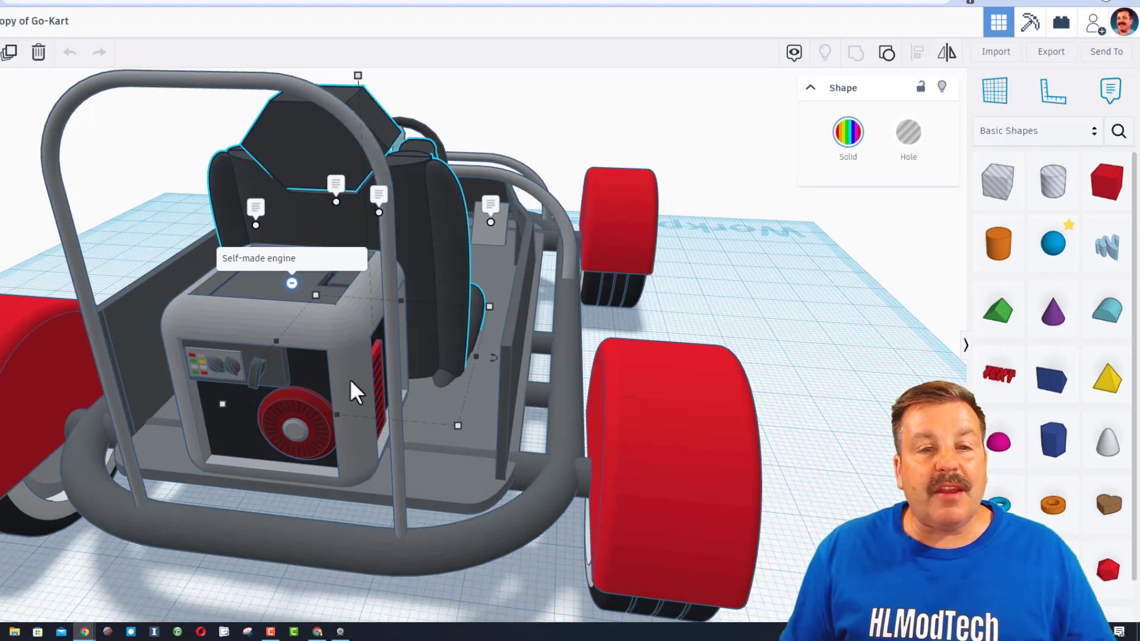
drag(356, 393, 425, 422)
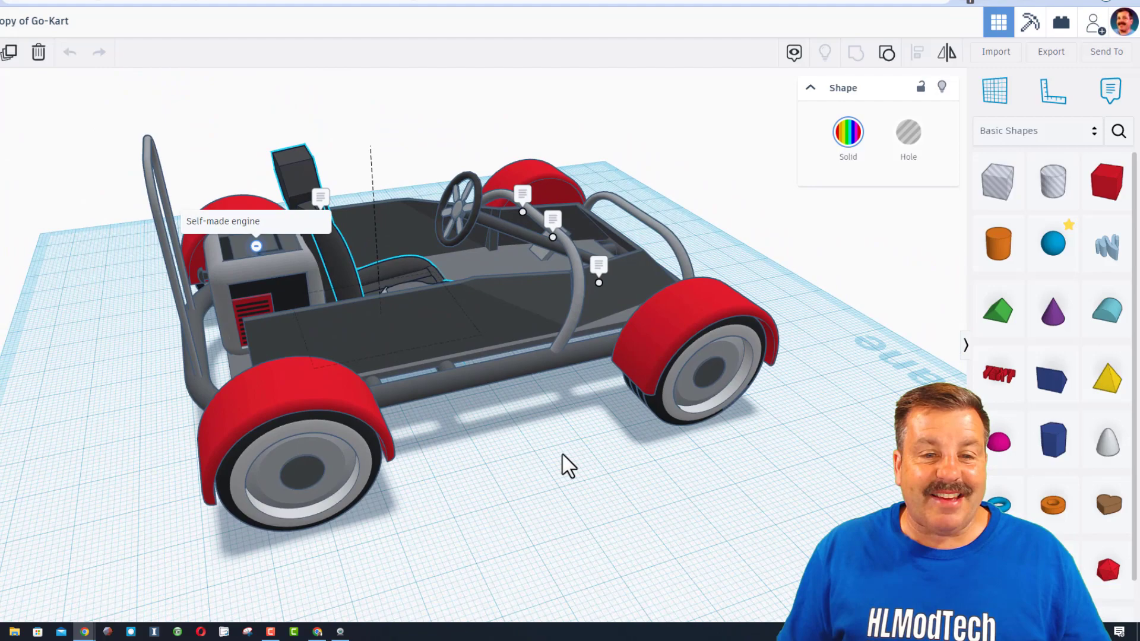
drag(567, 466, 589, 509)
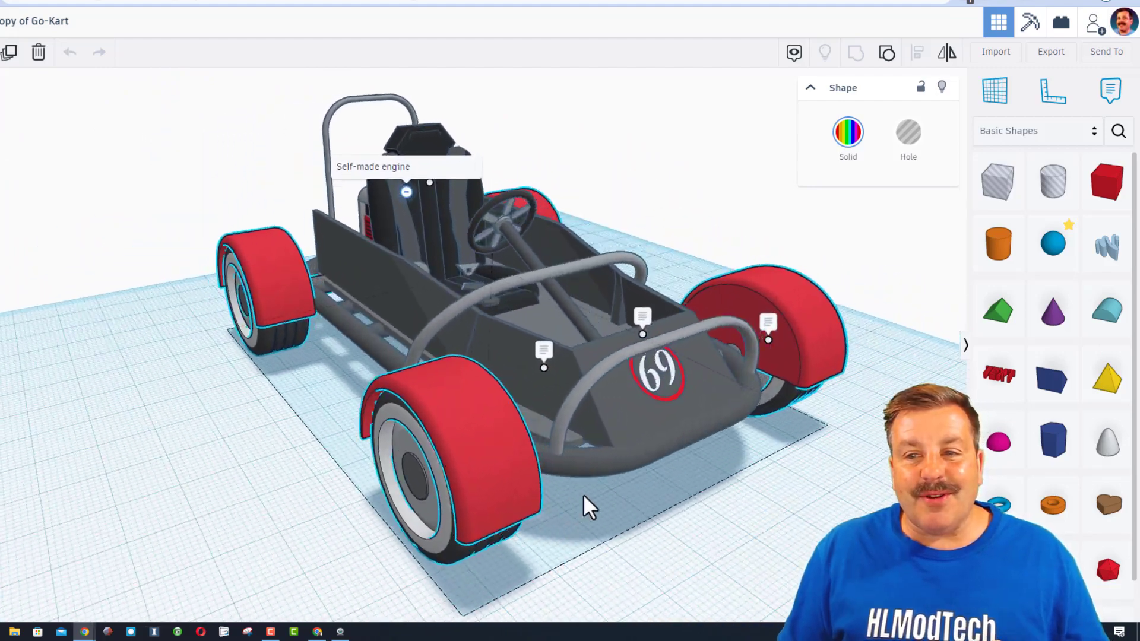
- View the kart from the side and ungroup the rear fender into its cylinder and hole box
drag(589, 509, 545, 424)
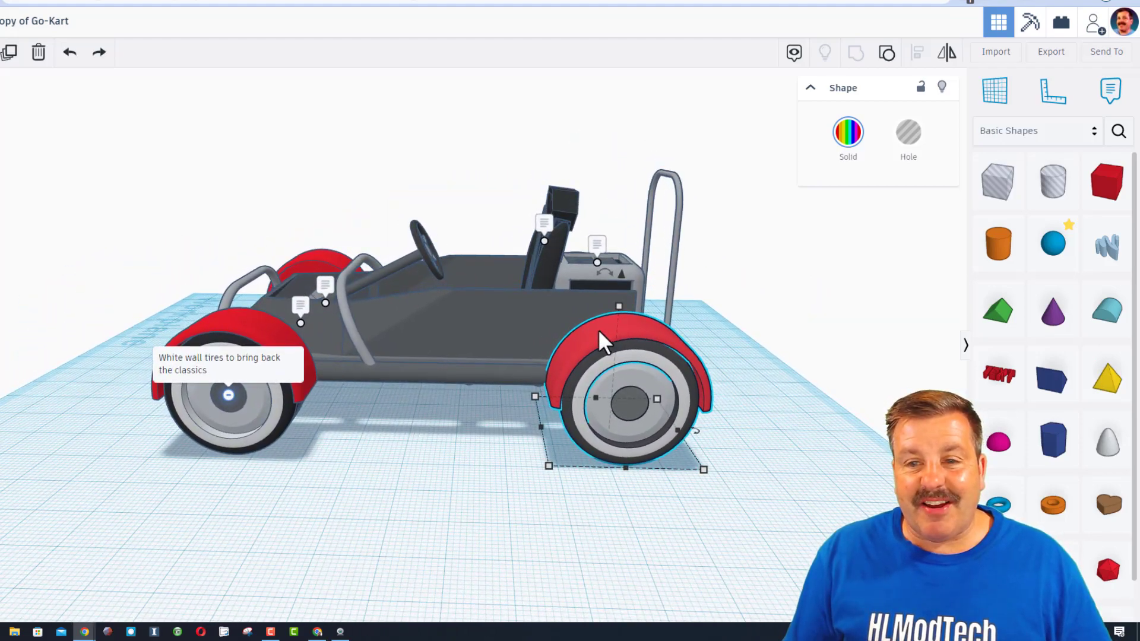
mouse_move(760, 360)
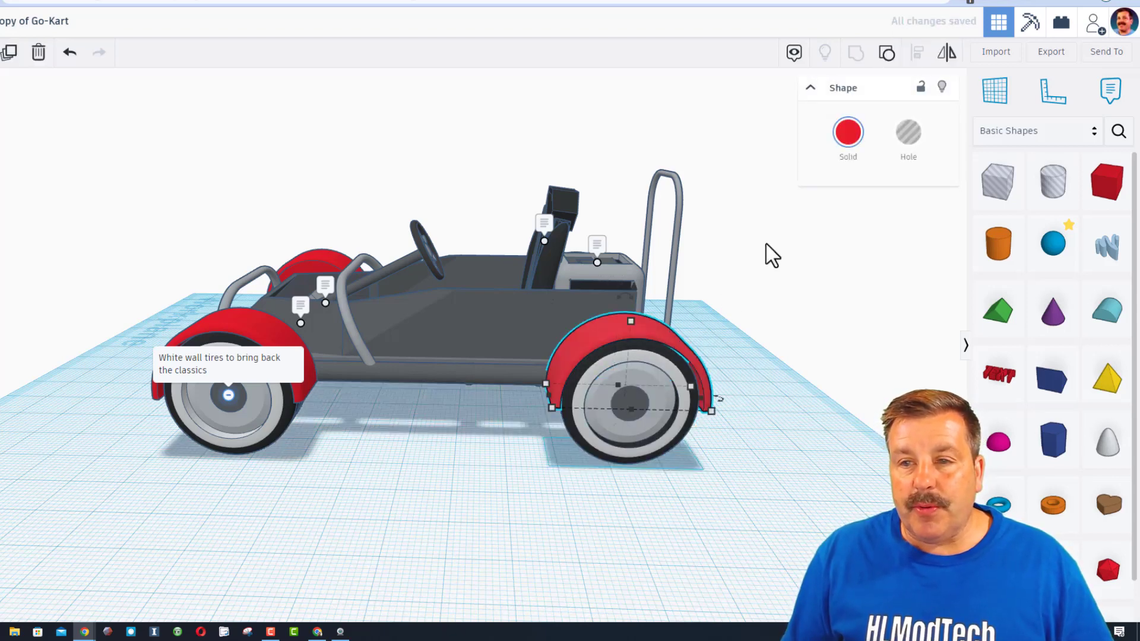
click(940, 87)
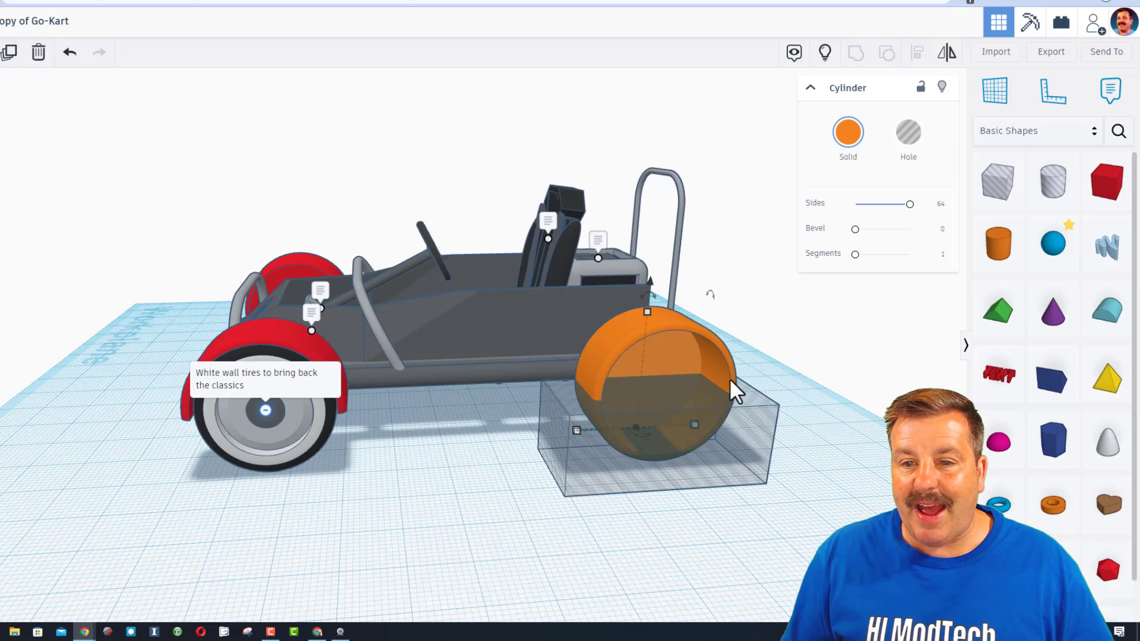
mouse_move(759, 346)
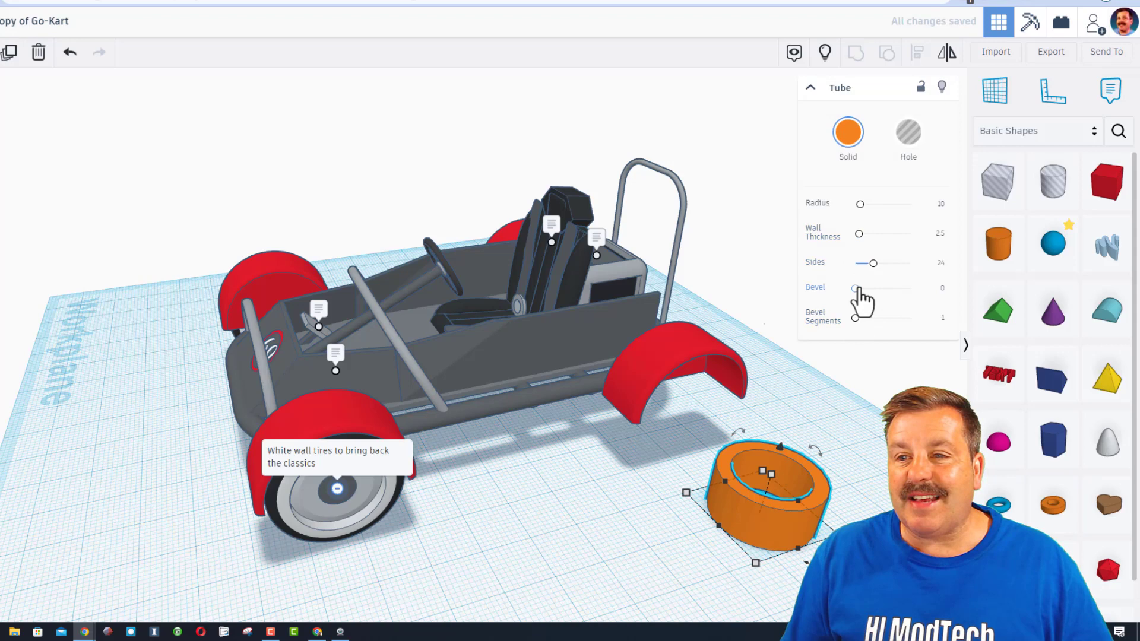
drag(859, 287, 876, 287)
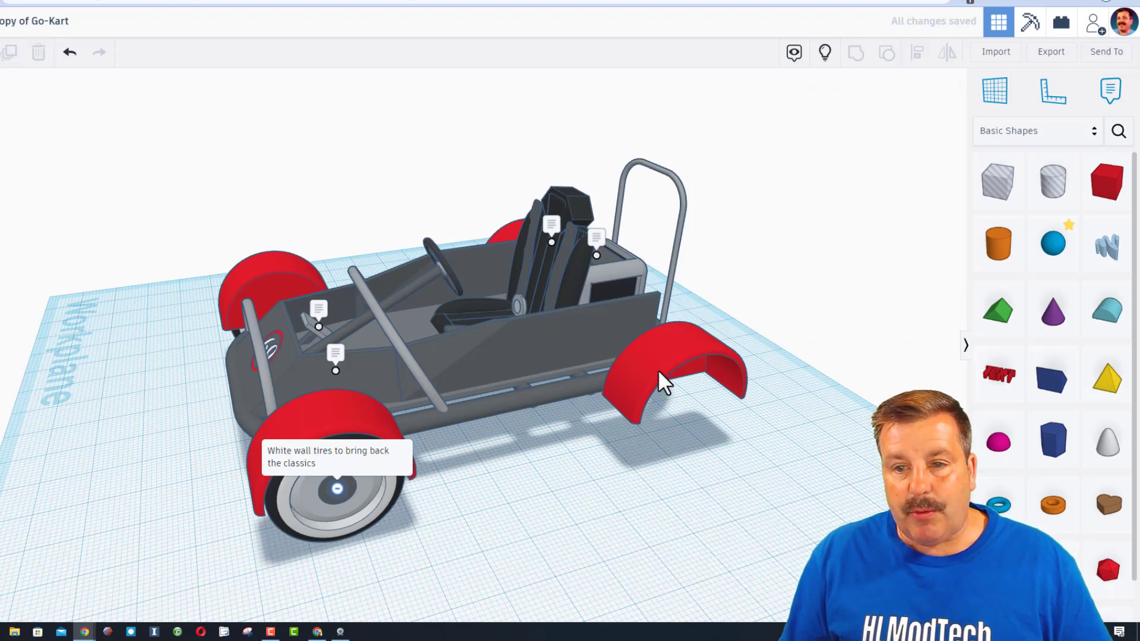
click(661, 378)
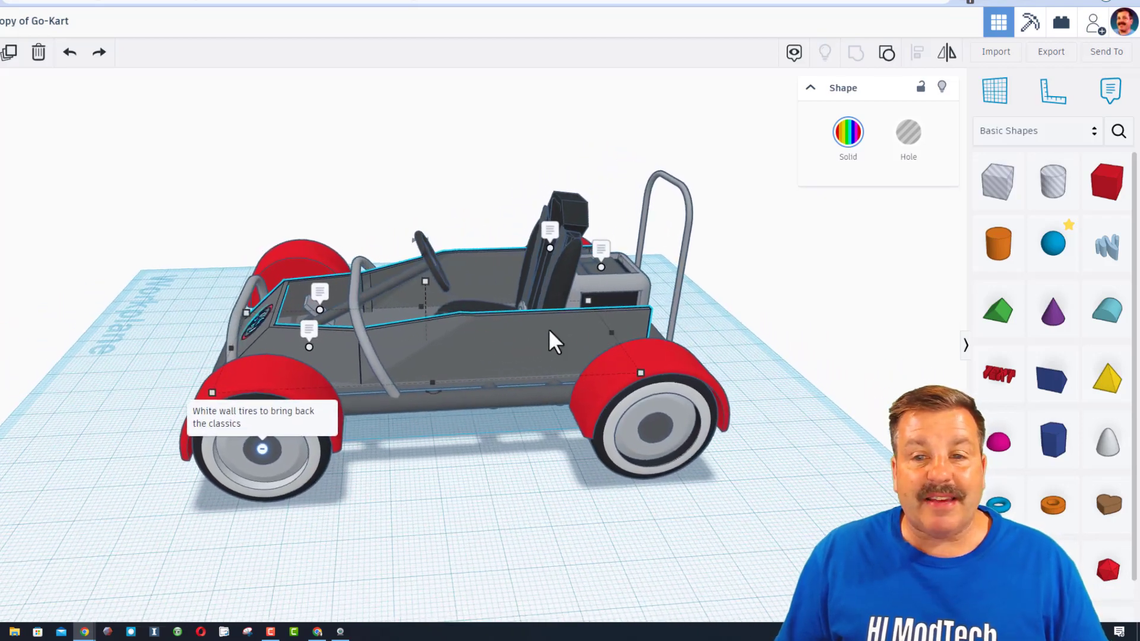
- Orbit the kart to a higher side view before switching designs
drag(552, 338, 541, 334)
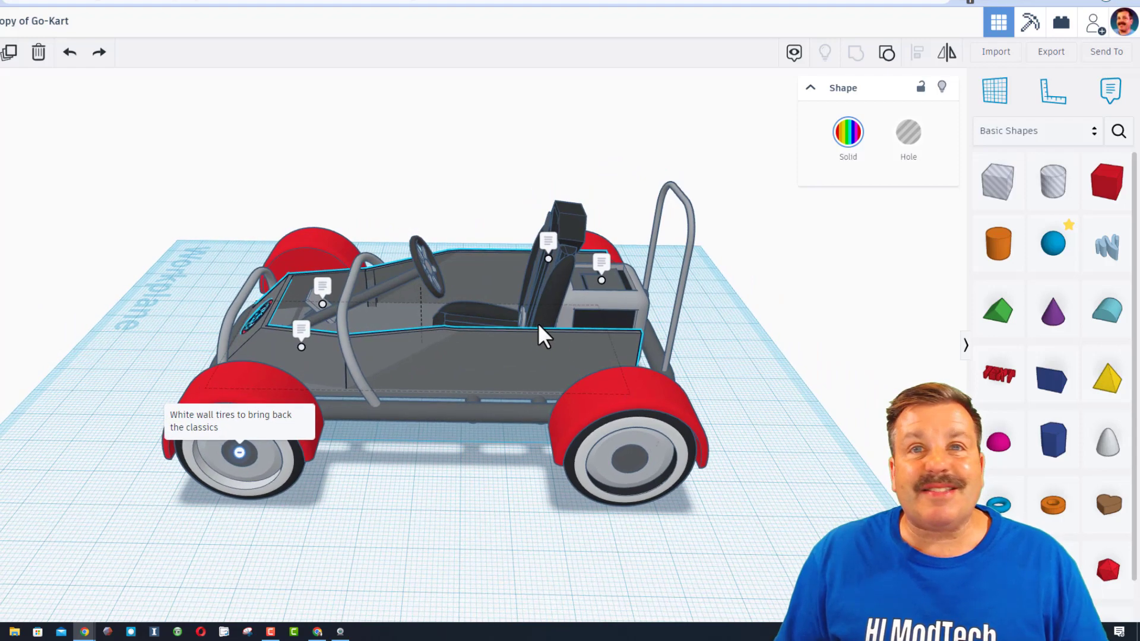
drag(545, 335, 552, 357)
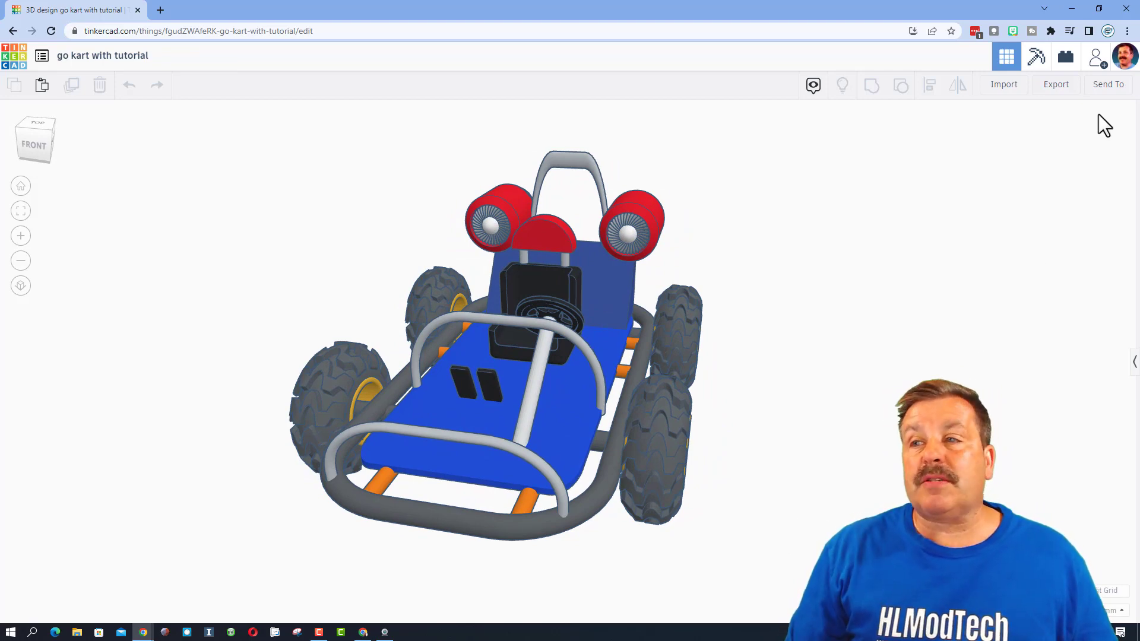
- Generate a new share link in the Collaborate dialog, copy it and close the dialog
click(1097, 56)
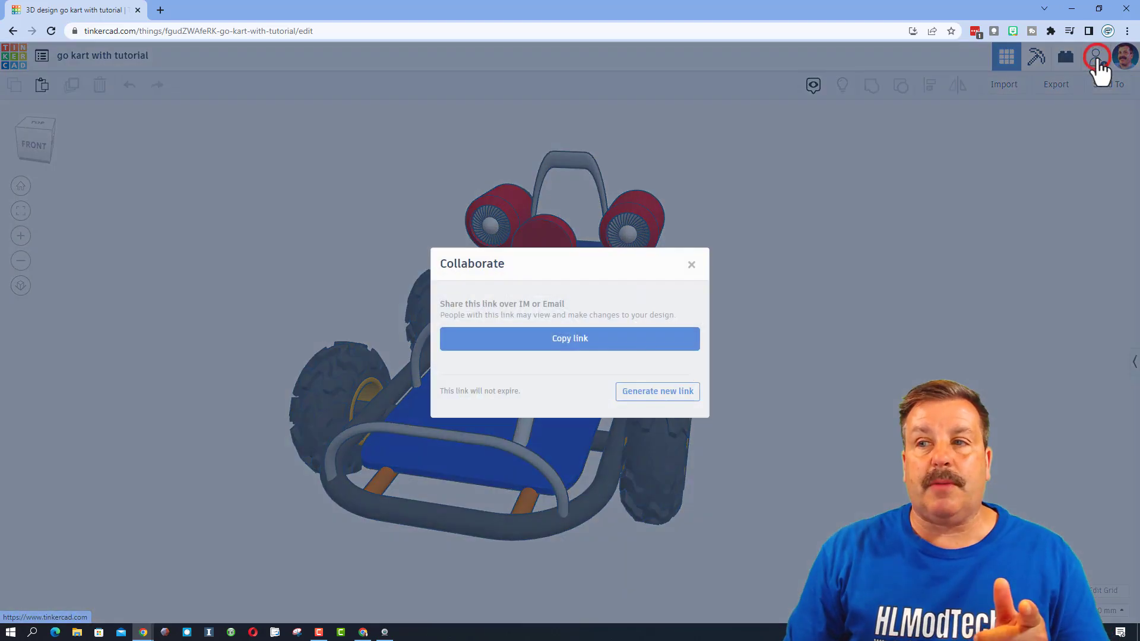
click(657, 390)
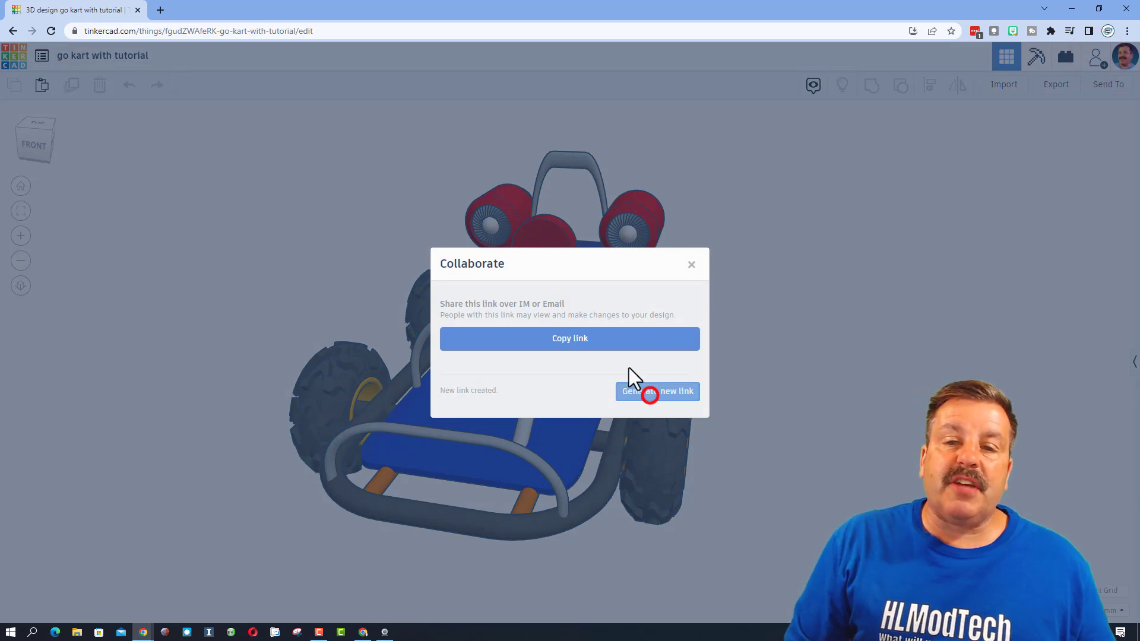
click(569, 339)
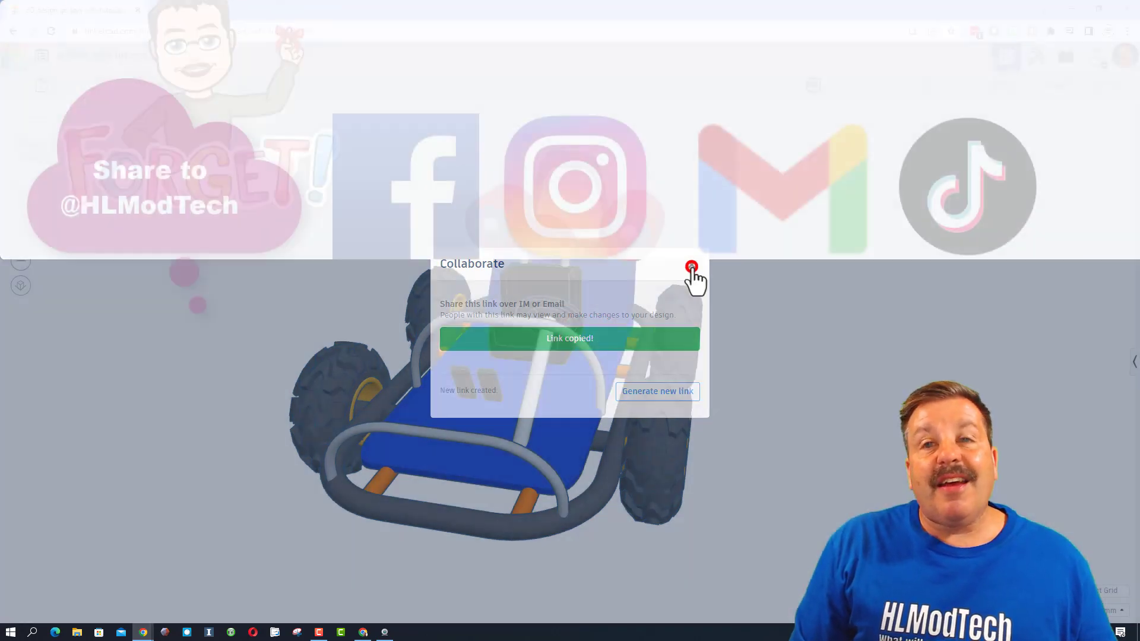
click(691, 266)
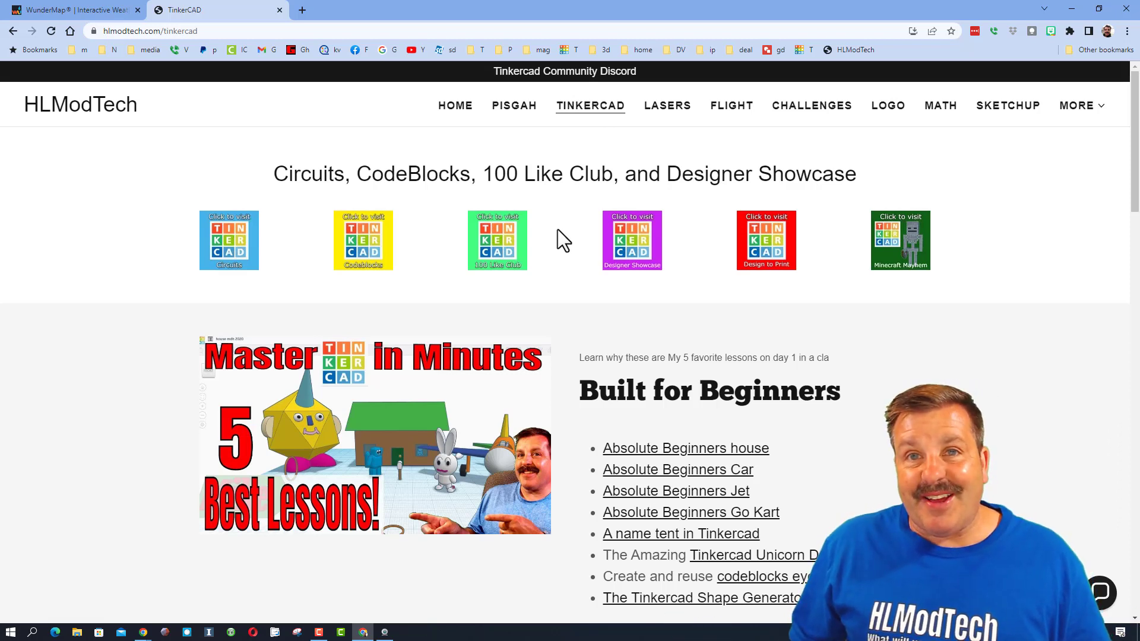
mouse_move(630, 254)
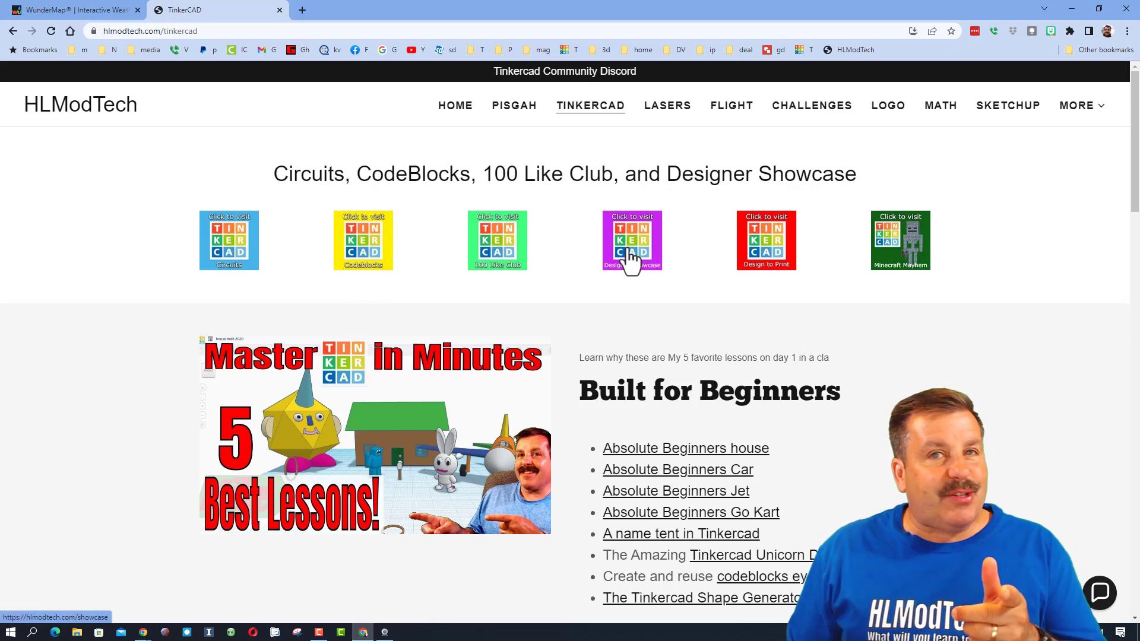
- Go to the Designer Showcase and open HLModTech's Tinkercad profile
click(630, 240)
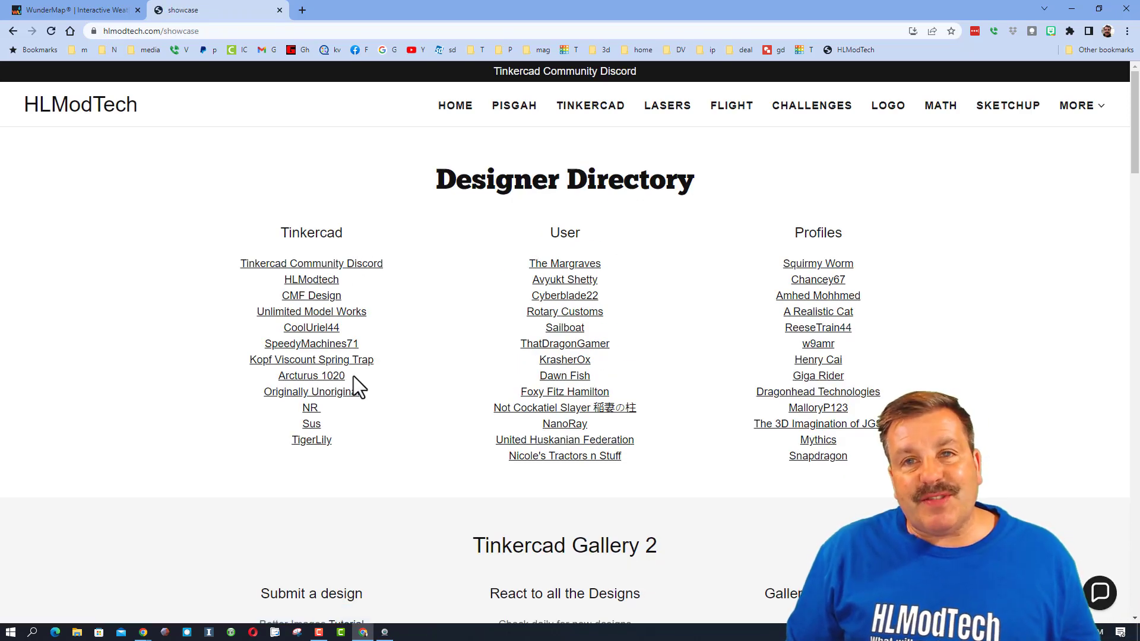
click(311, 279)
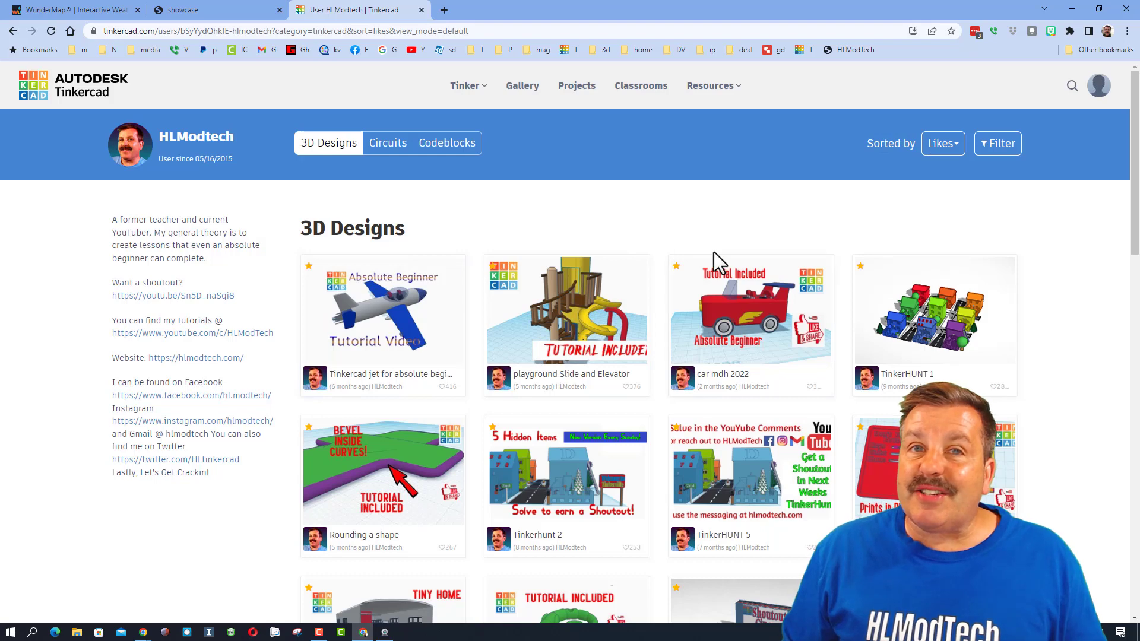
- Sort the profile designs by Latest and open the Keychain with Custom Fonts design
click(941, 143)
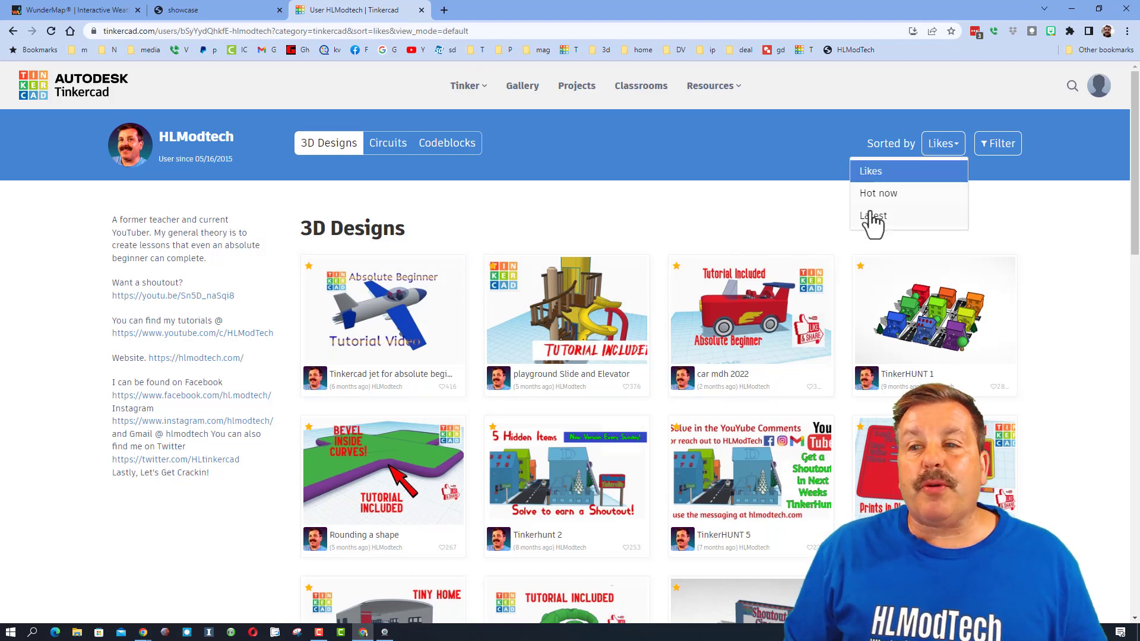
click(872, 216)
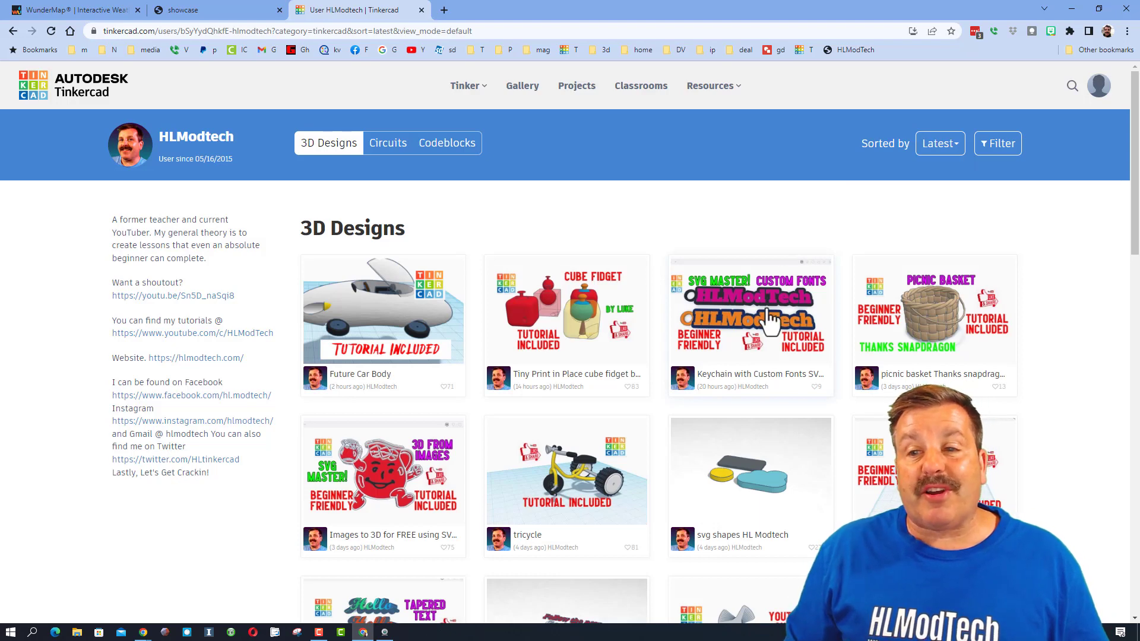
click(750, 309)
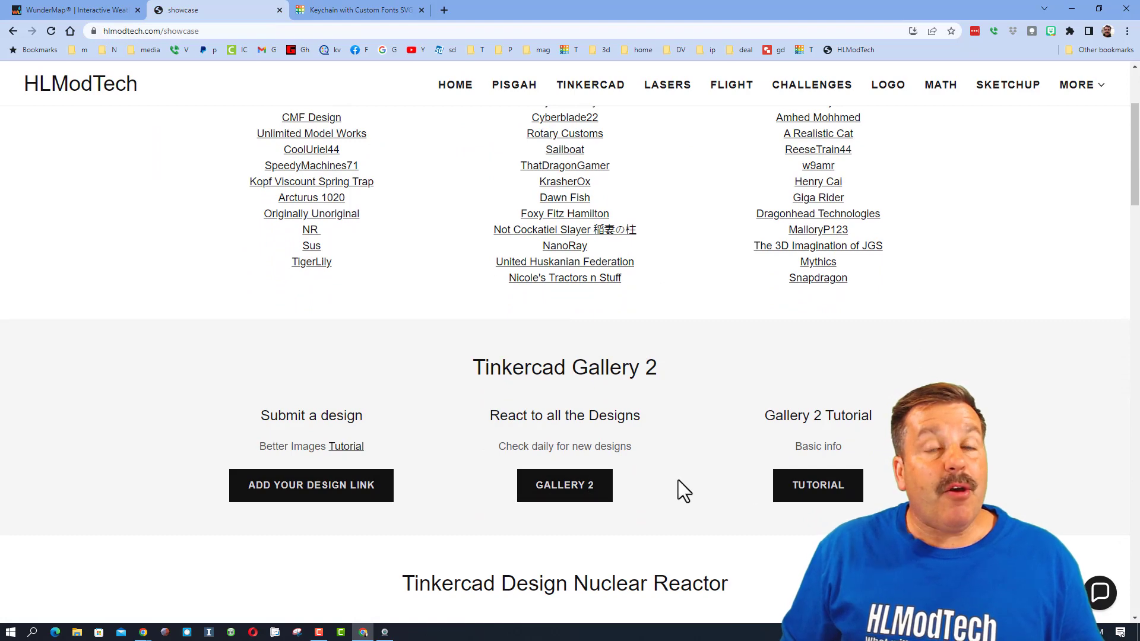
- Scroll the showcase page down to the Gallery 2 and Design Nuclear Reactor sections
scroll(down, 3)
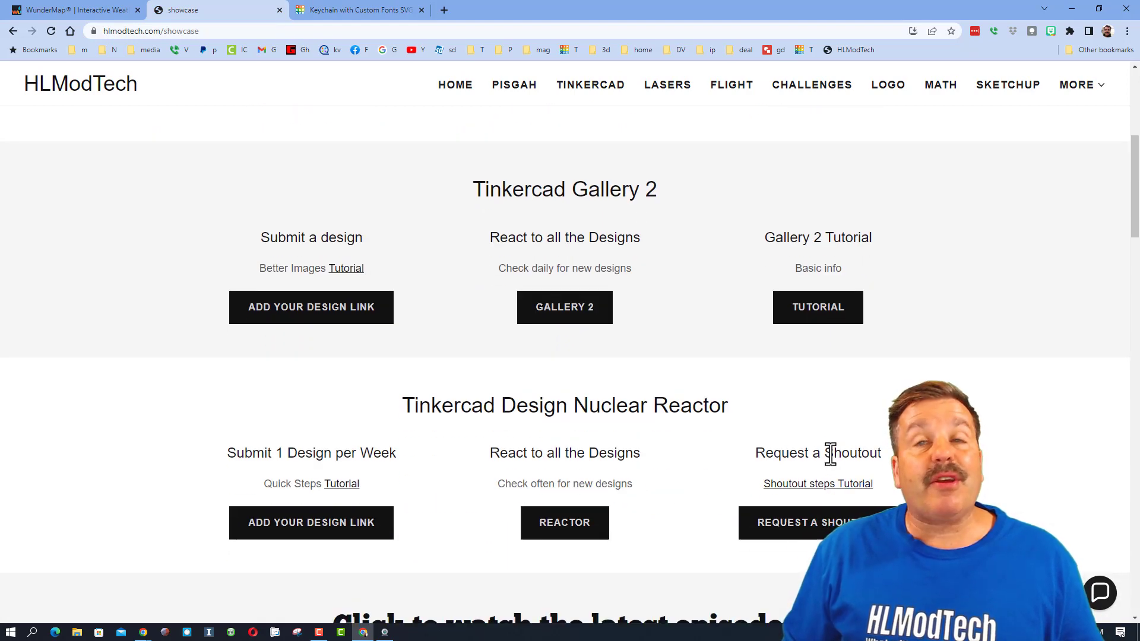